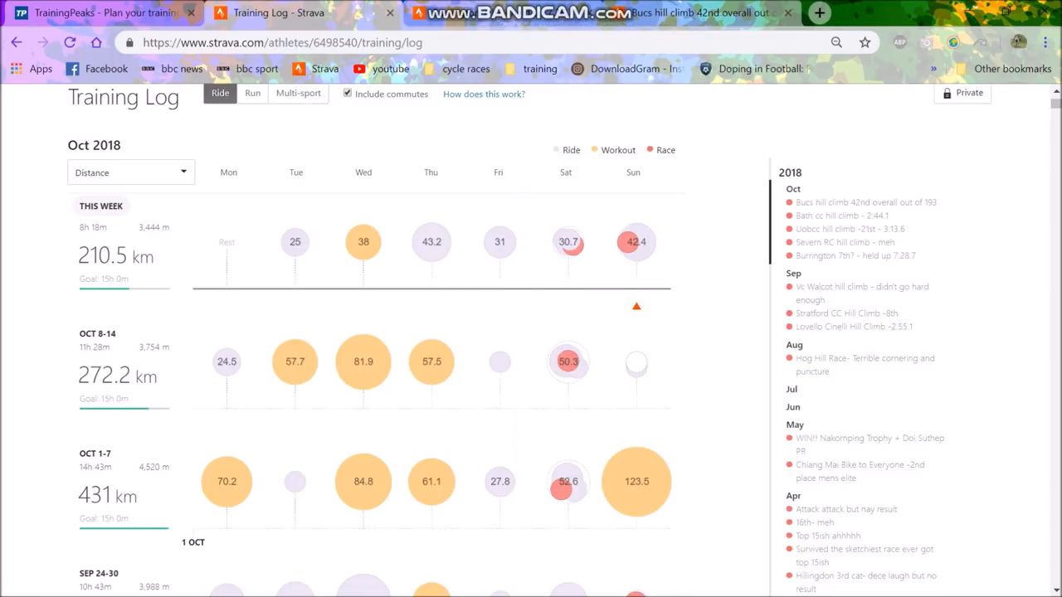
Step: Review the Bucs hill climb race's Mam Tor Hill Climb effort and its leaderboard, showing 7th place in 7:12
{"action": "left_click", "coordinate": [866, 203]}
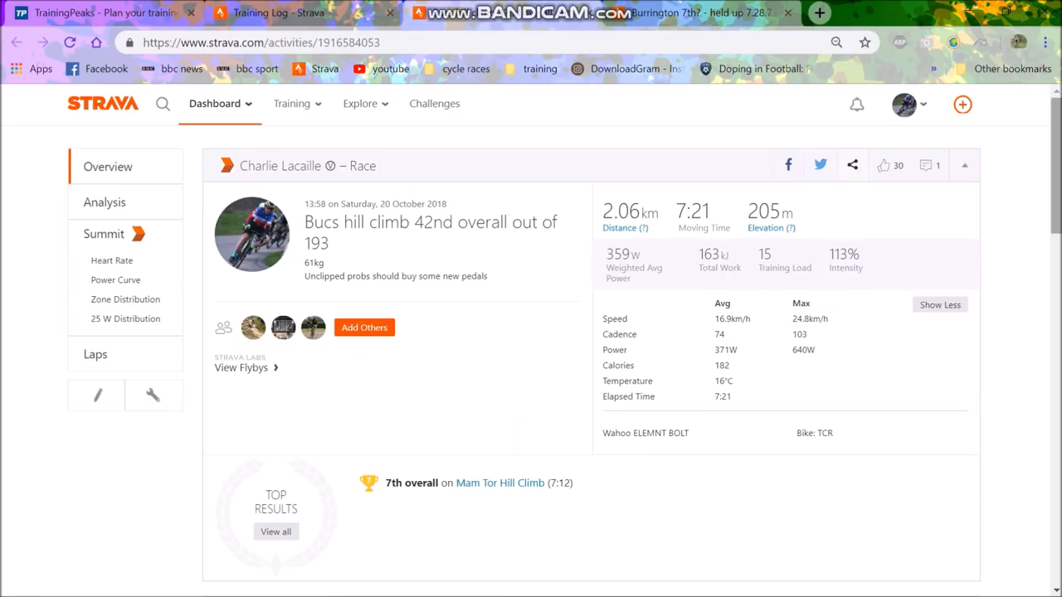
{"action": "scroll", "scroll_direction": "down", "scroll_amount": 3}
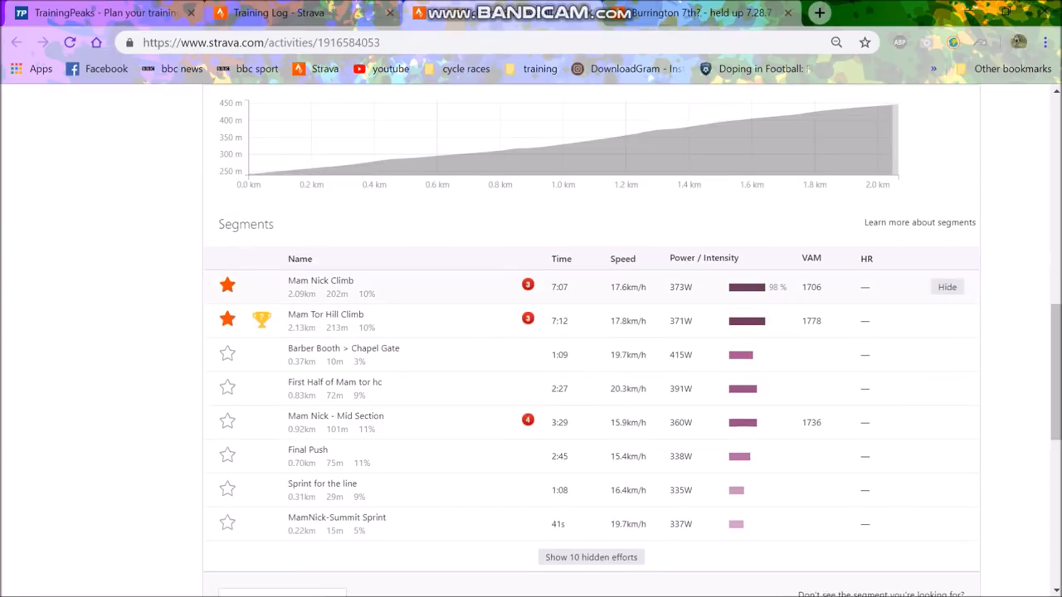
{"action": "left_click", "coordinate": [325, 321]}
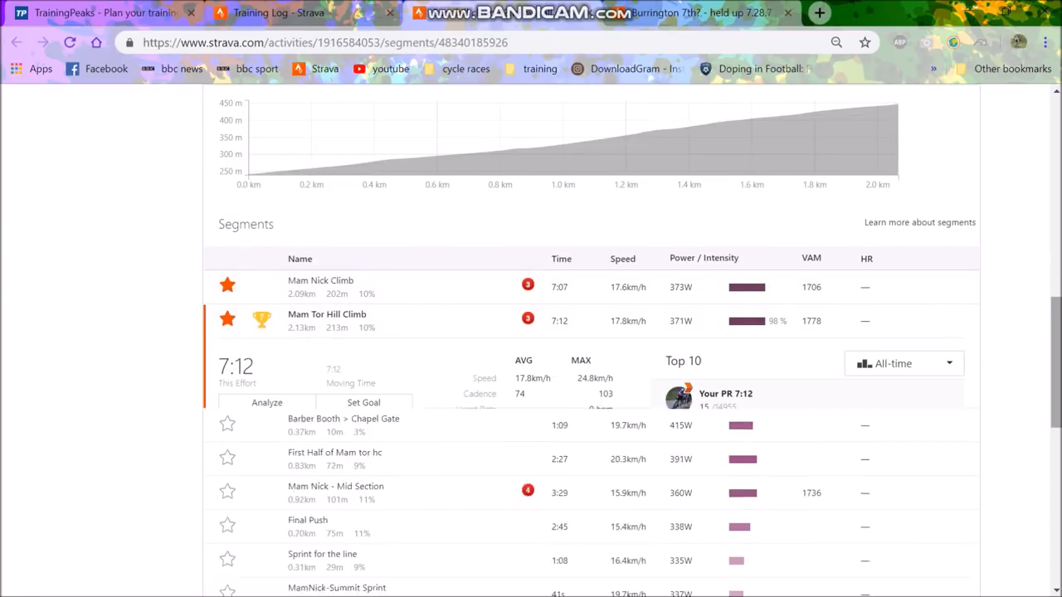
{"action": "left_click", "coordinate": [327, 320]}
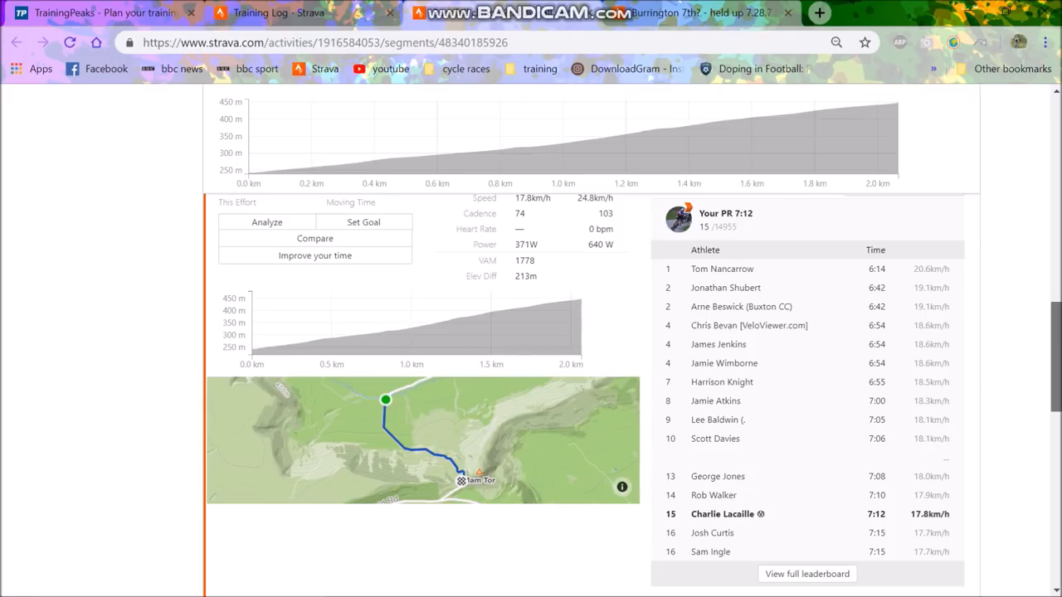
{"action": "scroll", "scroll_direction": "up", "scroll_amount": 3}
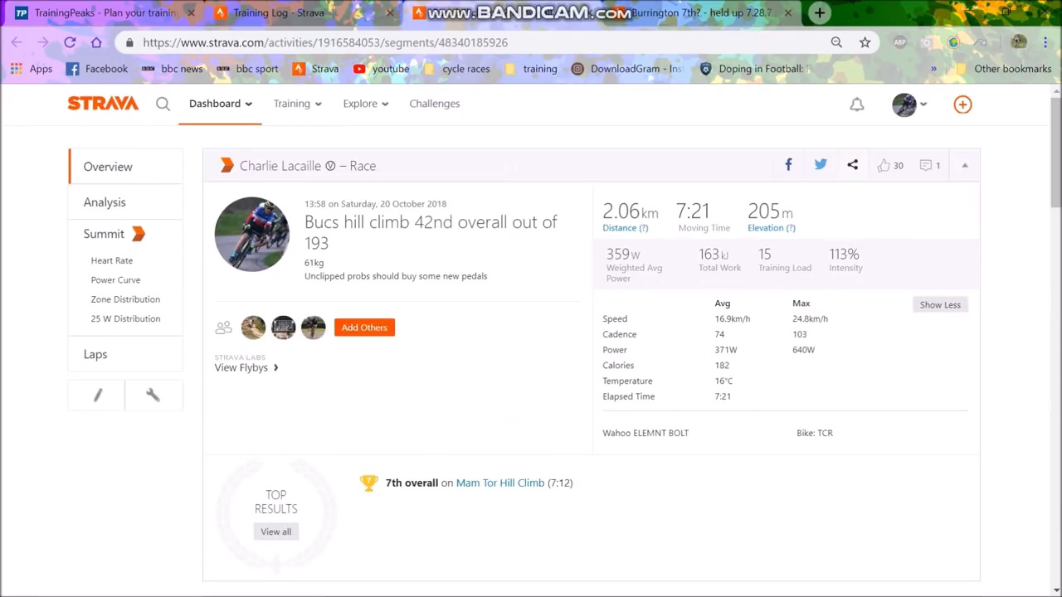
Step: View the race's power curve, then read speed, power and cadence traces along the climb in Analysis
{"action": "left_click", "coordinate": [116, 279]}
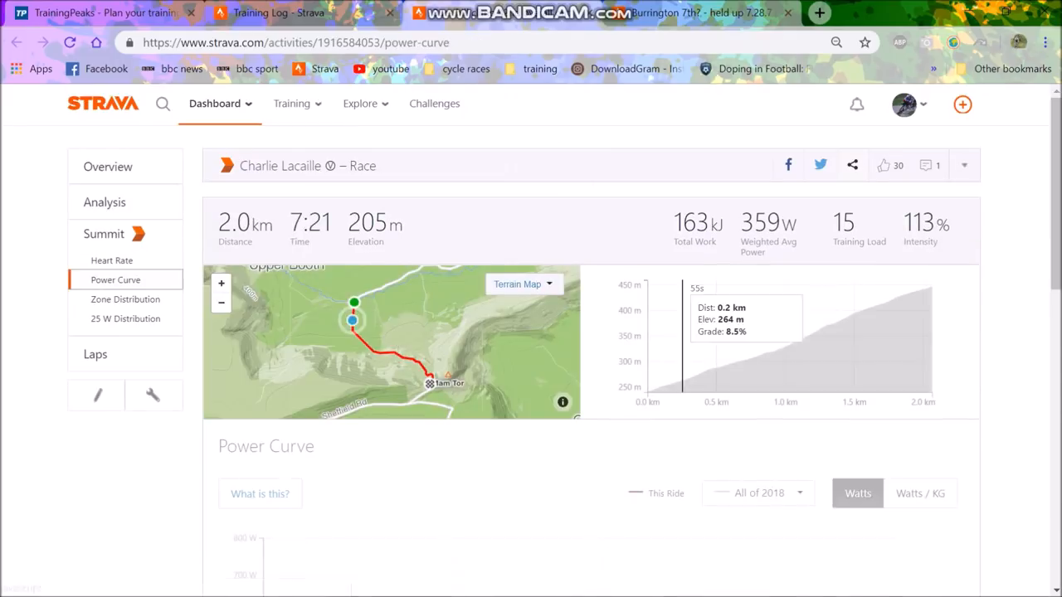
{"action": "scroll", "scroll_direction": "down", "scroll_amount": 3}
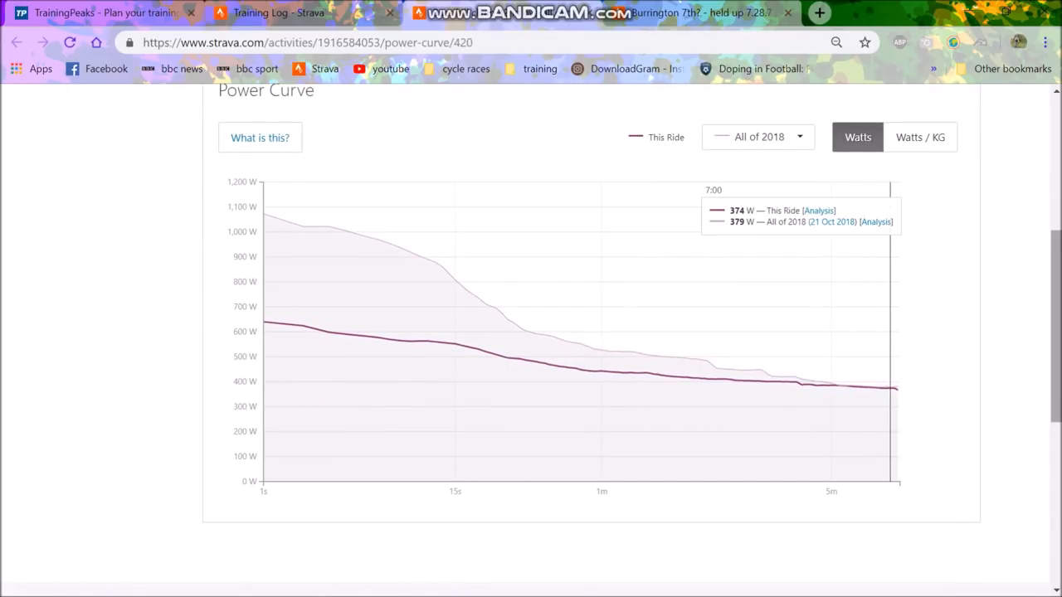
{"action": "scroll", "scroll_direction": "down", "scroll_amount": 3}
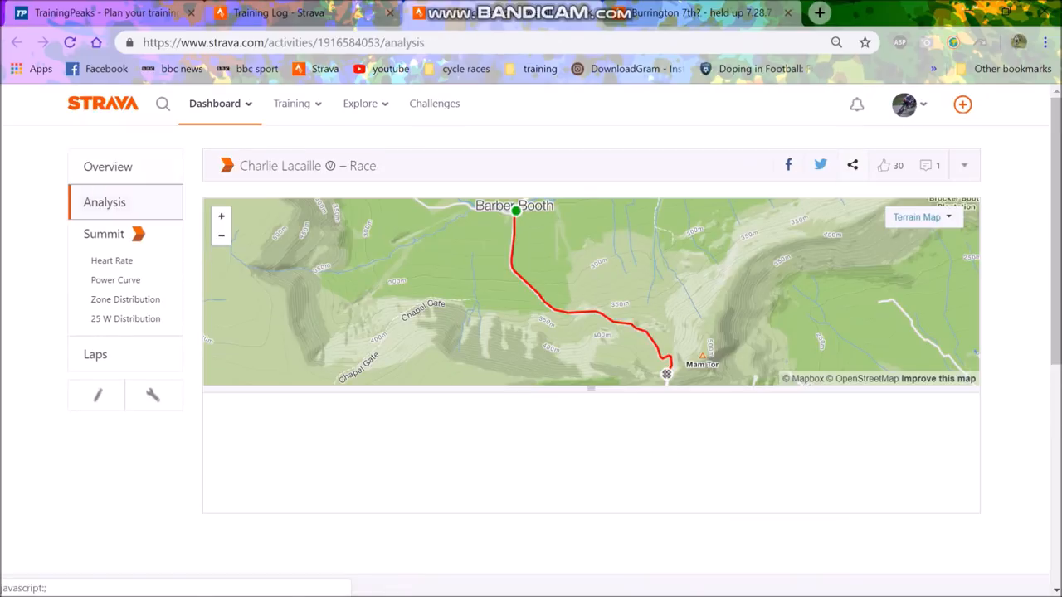
{"action": "scroll", "scroll_direction": "down", "scroll_amount": 3}
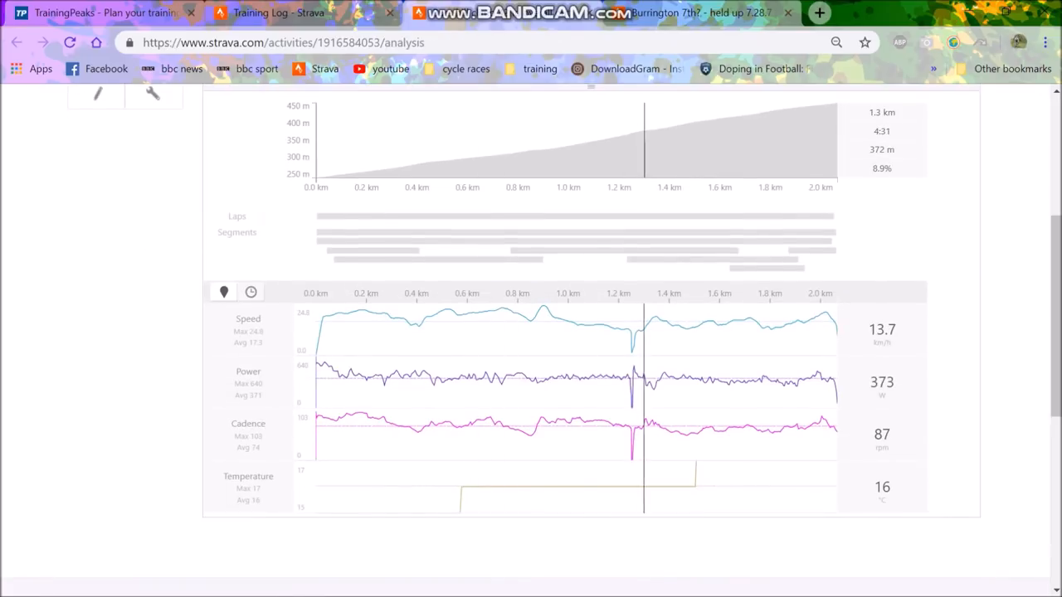
{"action": "left_click_drag", "start_coordinate": [614, 141], "coordinate": [643, 141]}
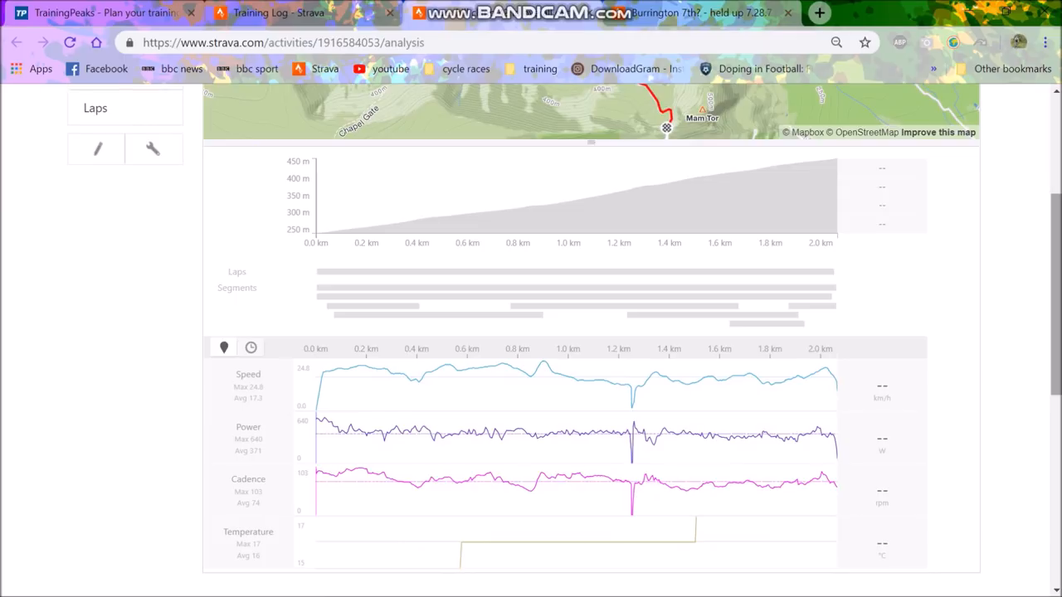
{"action": "scroll", "scroll_direction": "up", "scroll_amount": 3}
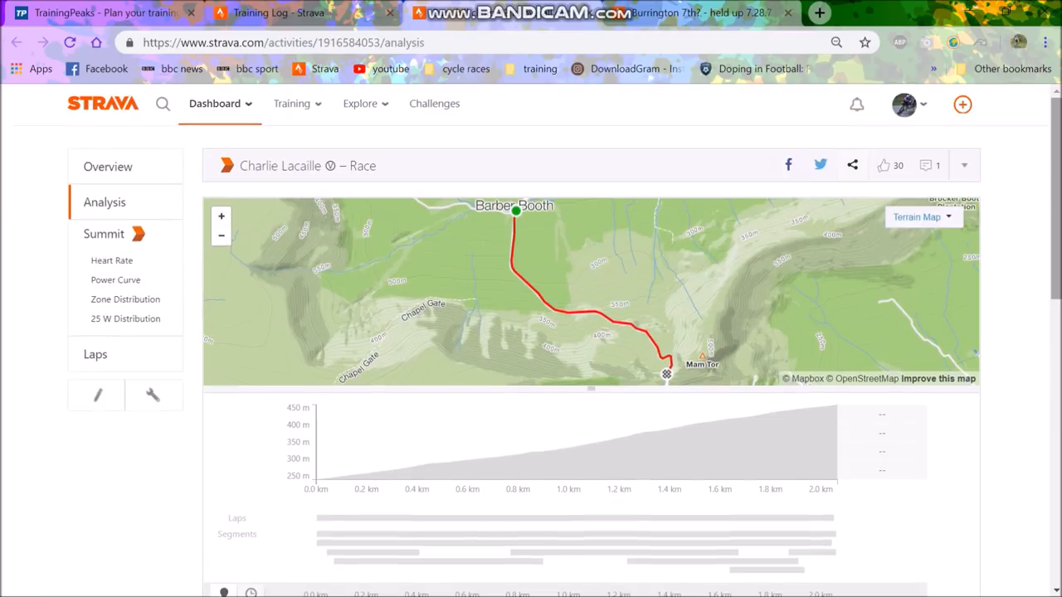
{"action": "left_click", "coordinate": [108, 166]}
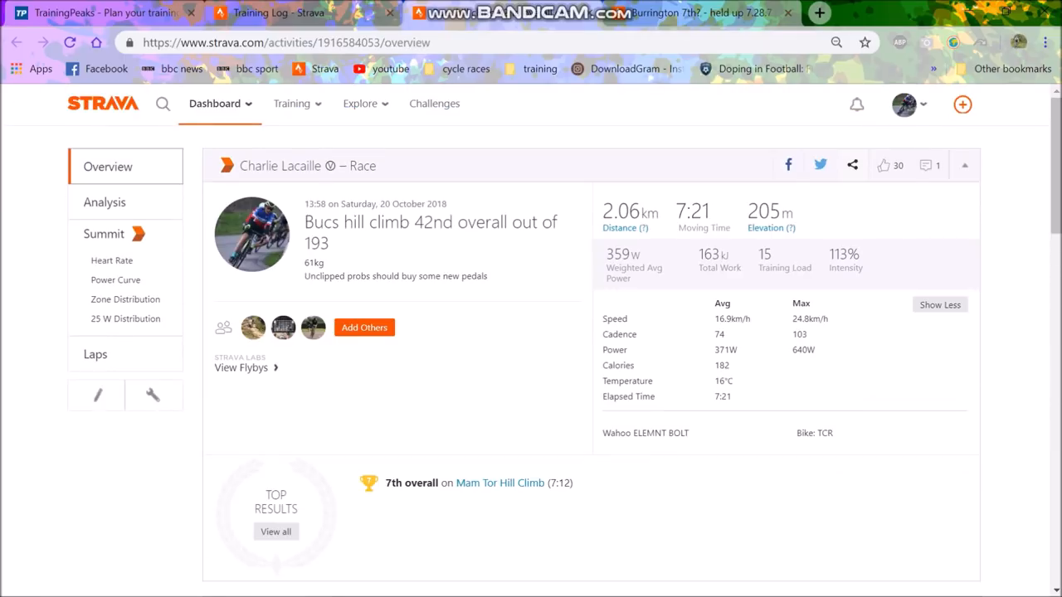
{"action": "scroll", "scroll_direction": "down", "scroll_amount": 3}
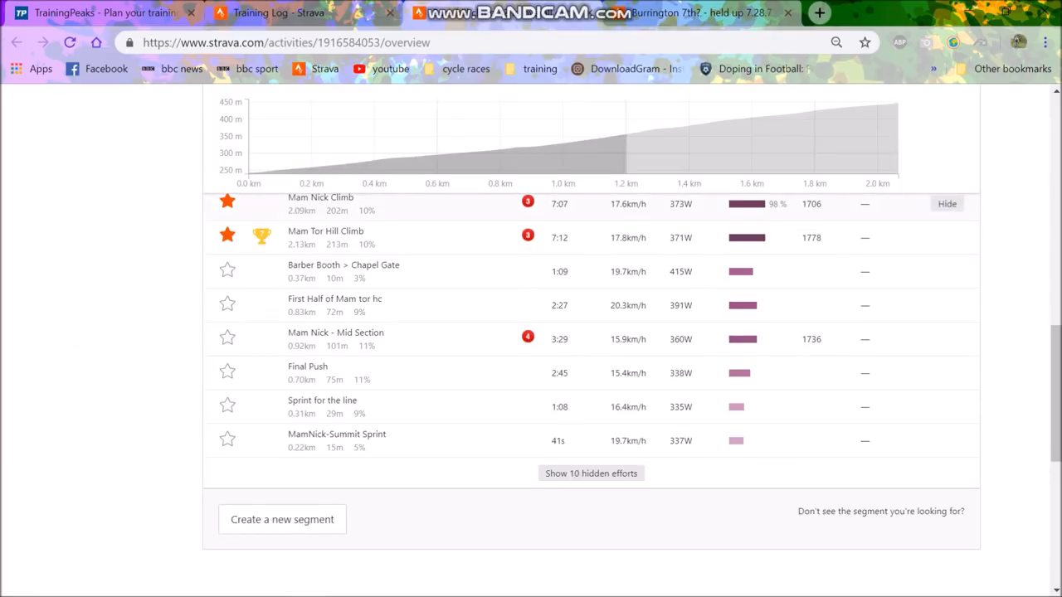
{"action": "left_click", "coordinate": [325, 230]}
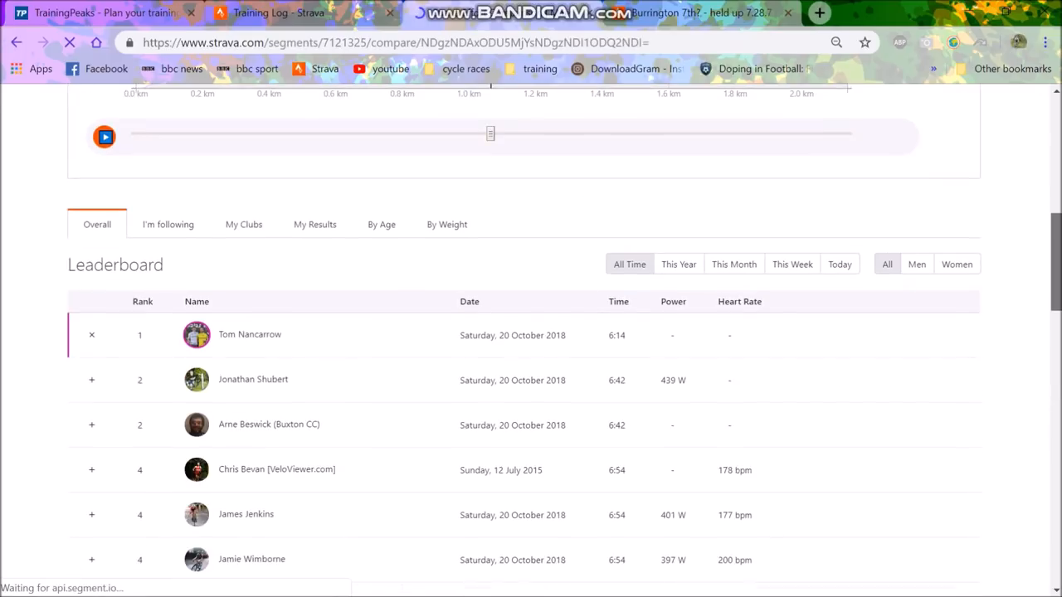
{"action": "scroll", "scroll_direction": "down", "scroll_amount": 3}
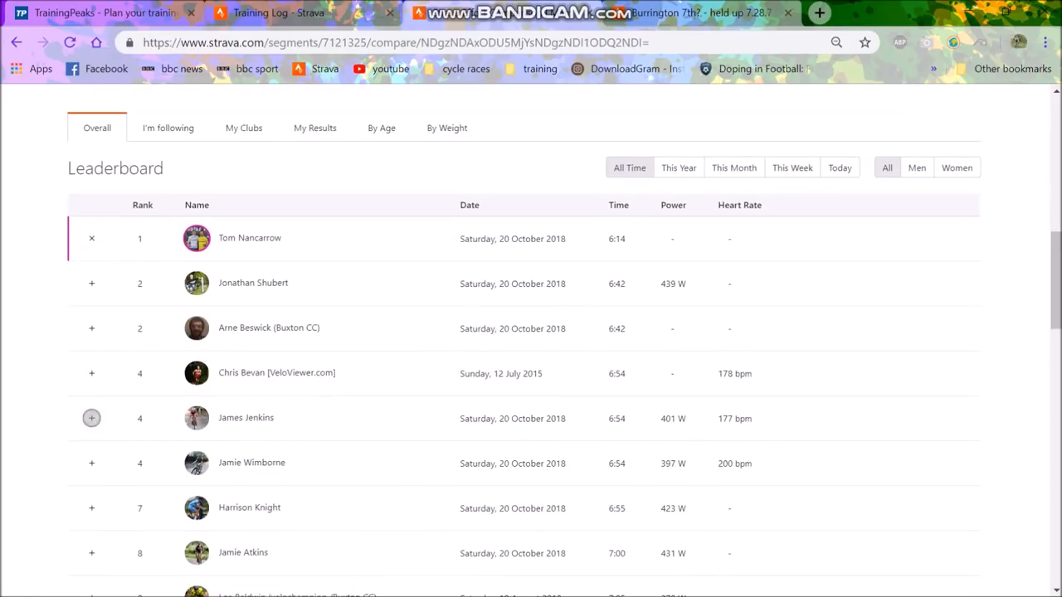
{"action": "left_click", "coordinate": [92, 418]}
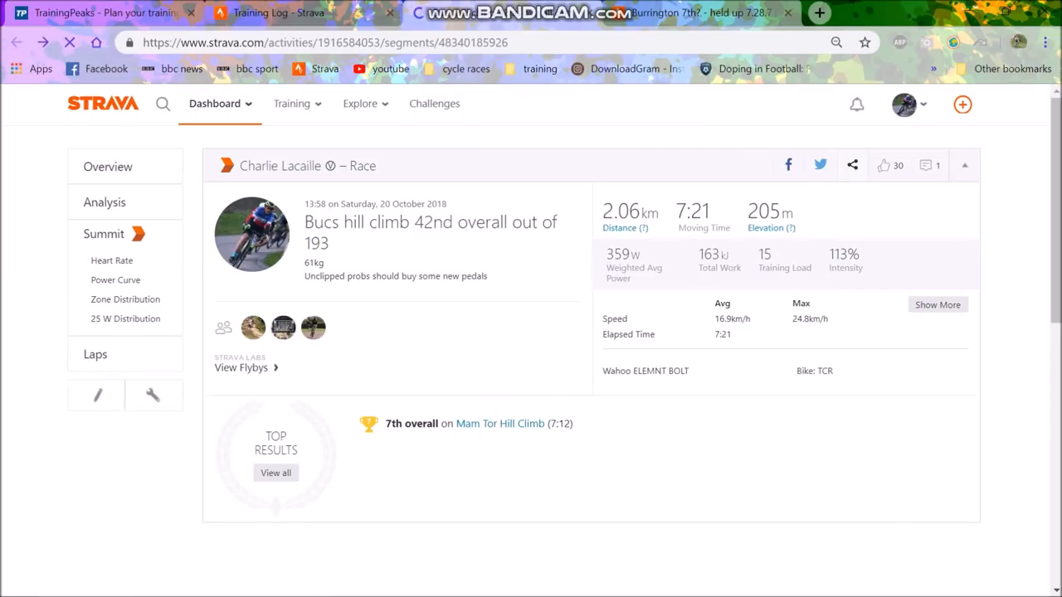
Step: View the Burrington race's overview and its power curve in Watts/KG, reading 6.35 W/kg at 7:20
{"action": "scroll", "scroll_direction": "down", "scroll_amount": 3}
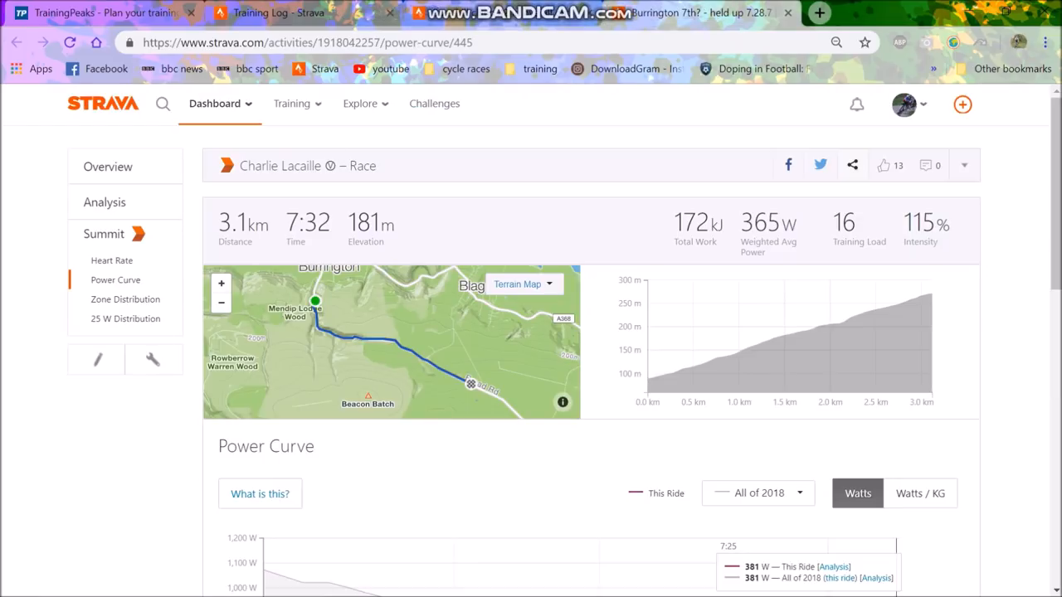
{"action": "left_click", "coordinate": [108, 166]}
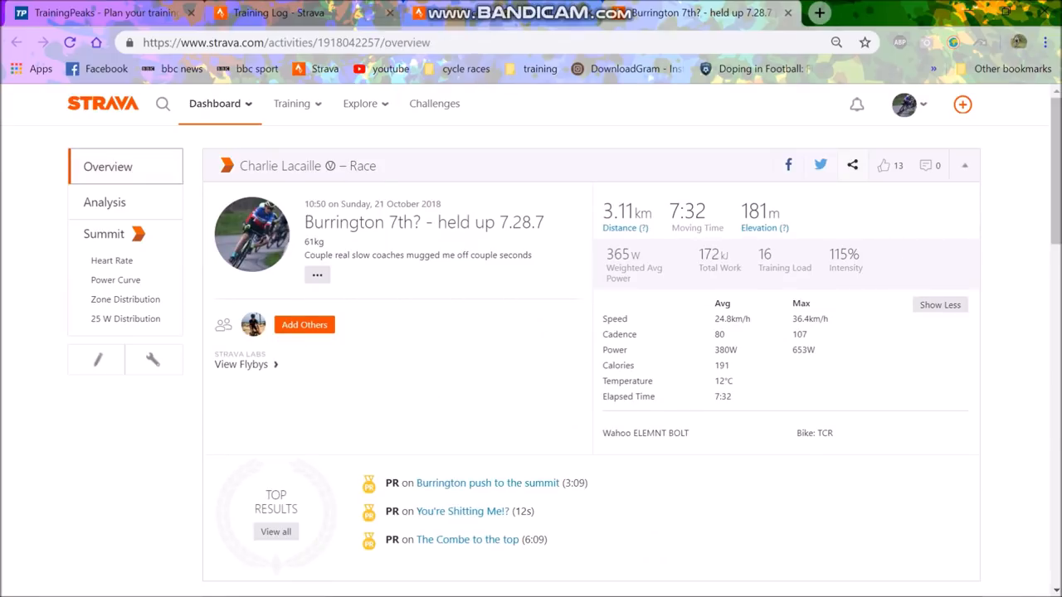
{"action": "mouse_move", "coordinate": [105, 202]}
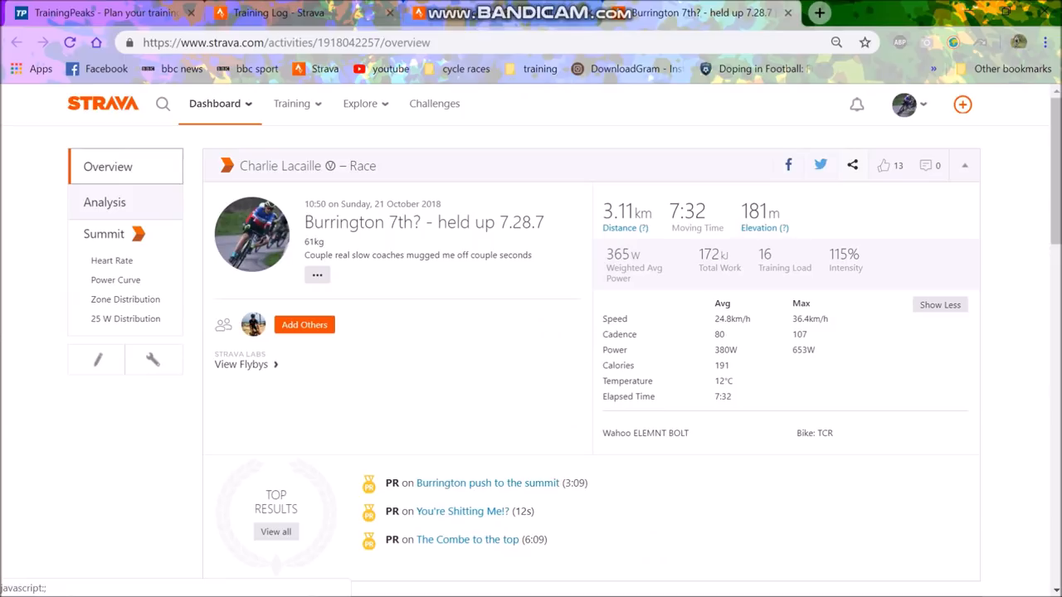
{"action": "left_click", "coordinate": [116, 279]}
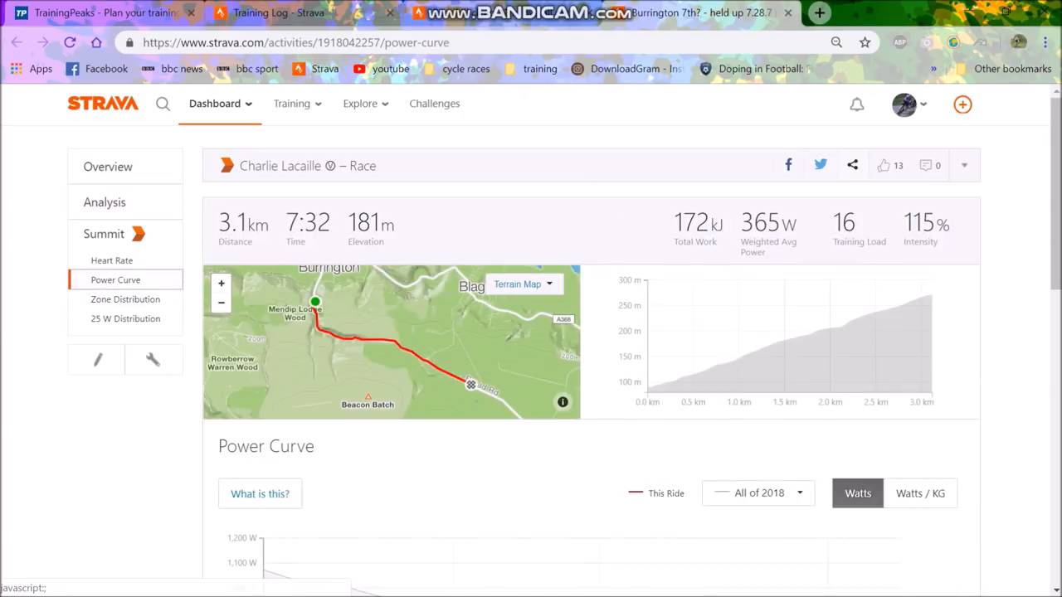
{"action": "scroll", "scroll_direction": "down", "scroll_amount": 3}
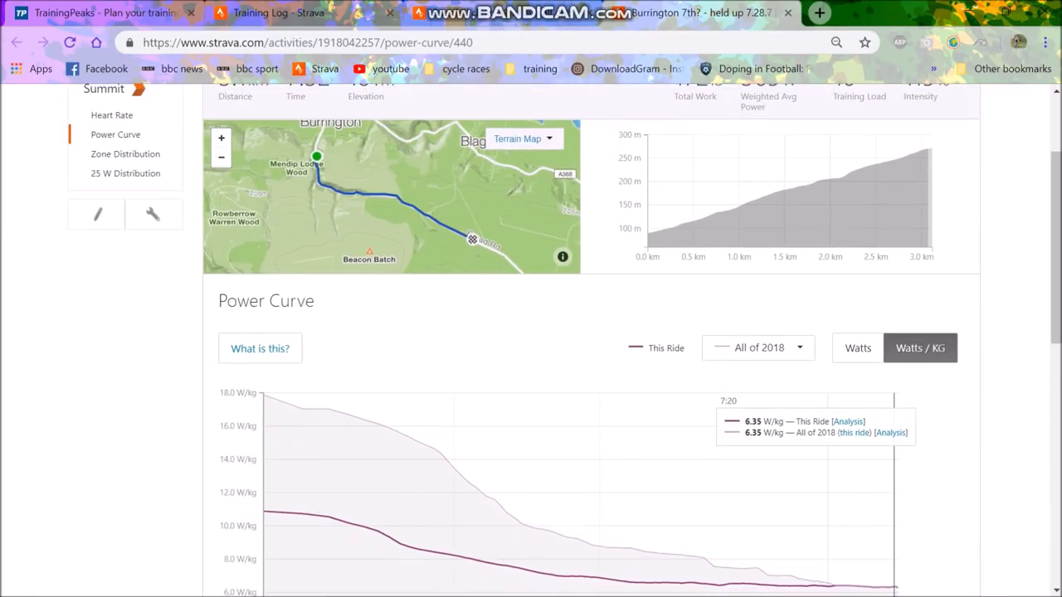
{"action": "mouse_move", "coordinate": [819, 14]}
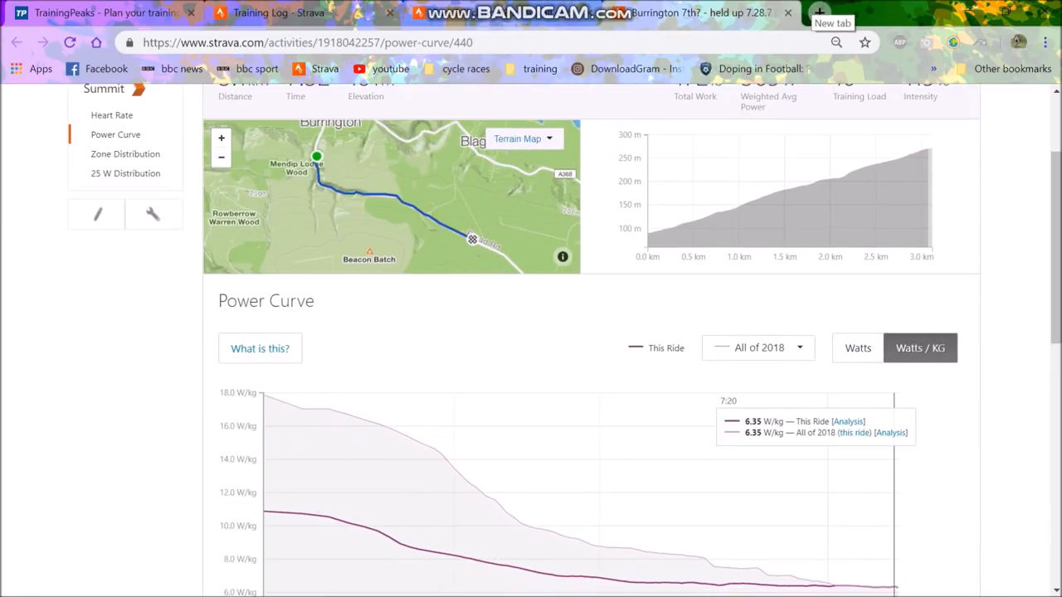
Step: Compute 381/61 ≈ 6.25 in an Ecosia search, then return to the Burrington ride
{"action": "left_click", "coordinate": [856, 348]}
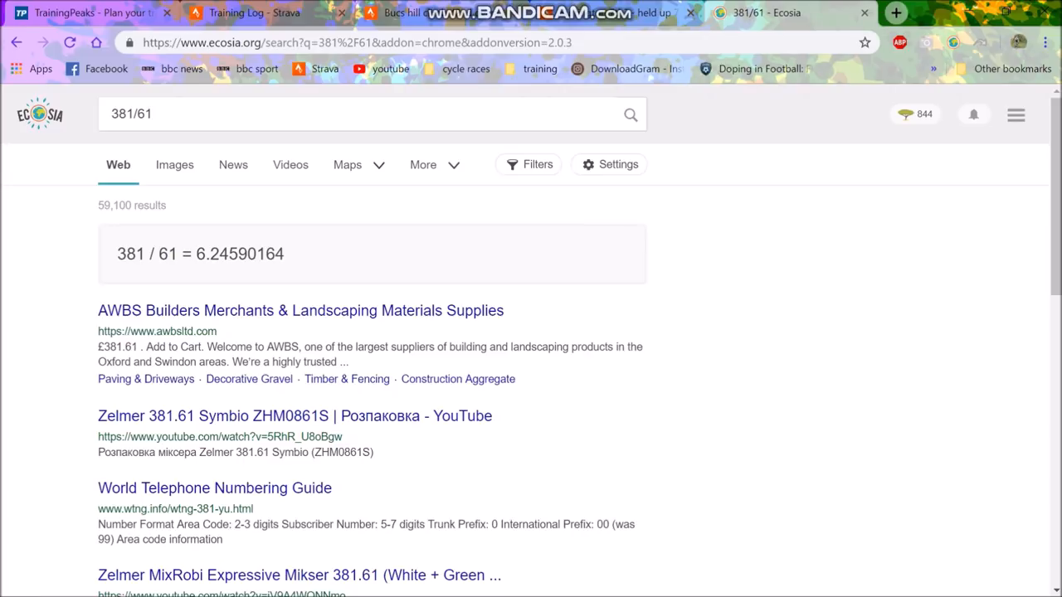
{"action": "left_click", "coordinate": [279, 13]}
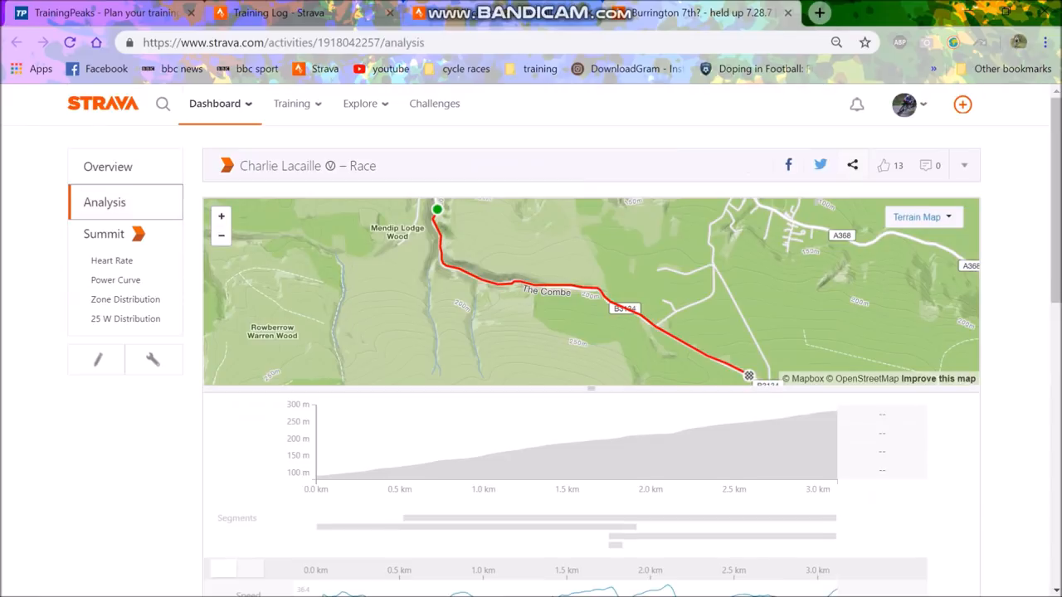
Step: Read Burrington's speed, power and cadence values along the climb, e.g. 403 W at 0.9 km
{"action": "scroll", "scroll_direction": "down", "scroll_amount": 3}
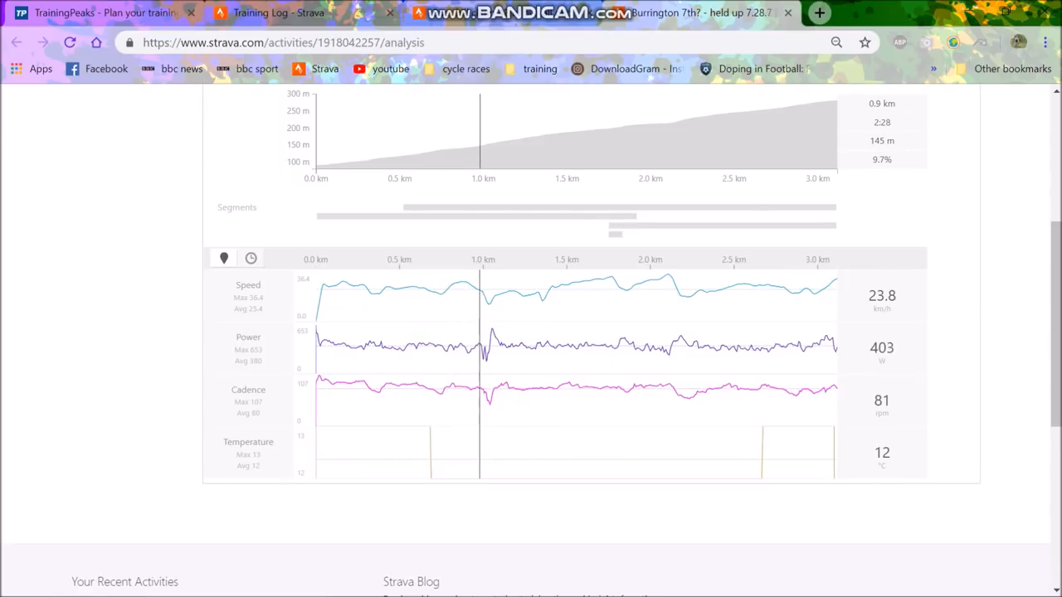
{"action": "left_click_drag", "start_coordinate": [340, 348], "coordinate": [484, 348]}
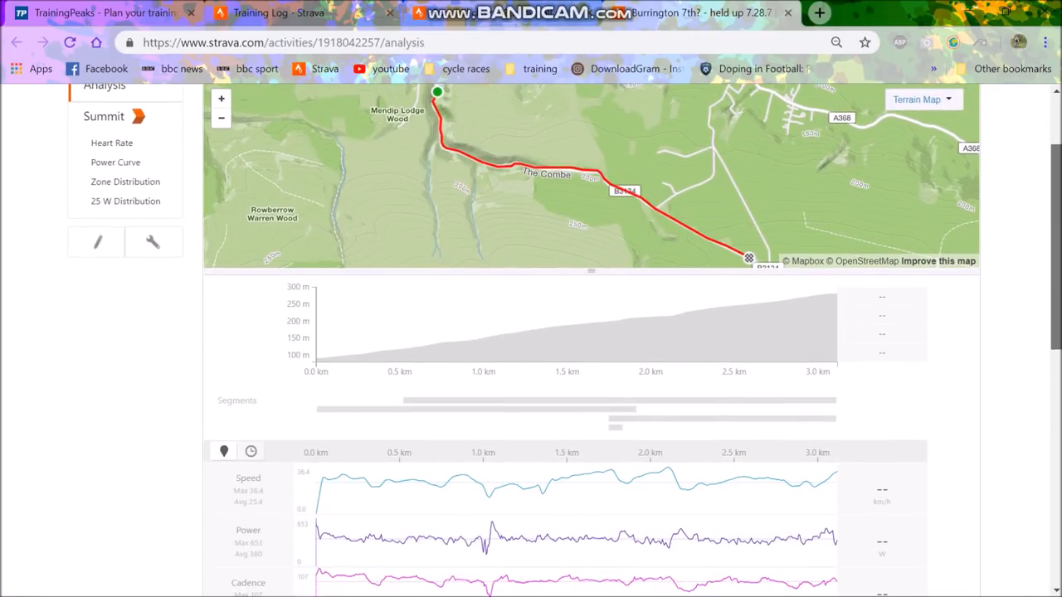
{"action": "scroll", "scroll_direction": "down", "scroll_amount": 3}
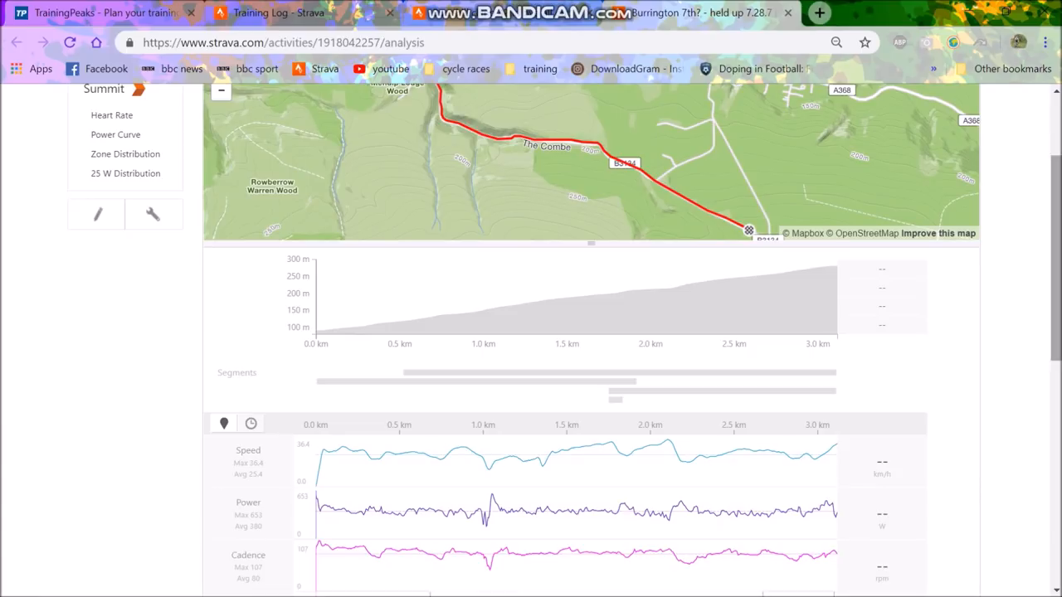
{"action": "scroll", "scroll_direction": "down", "scroll_amount": 3}
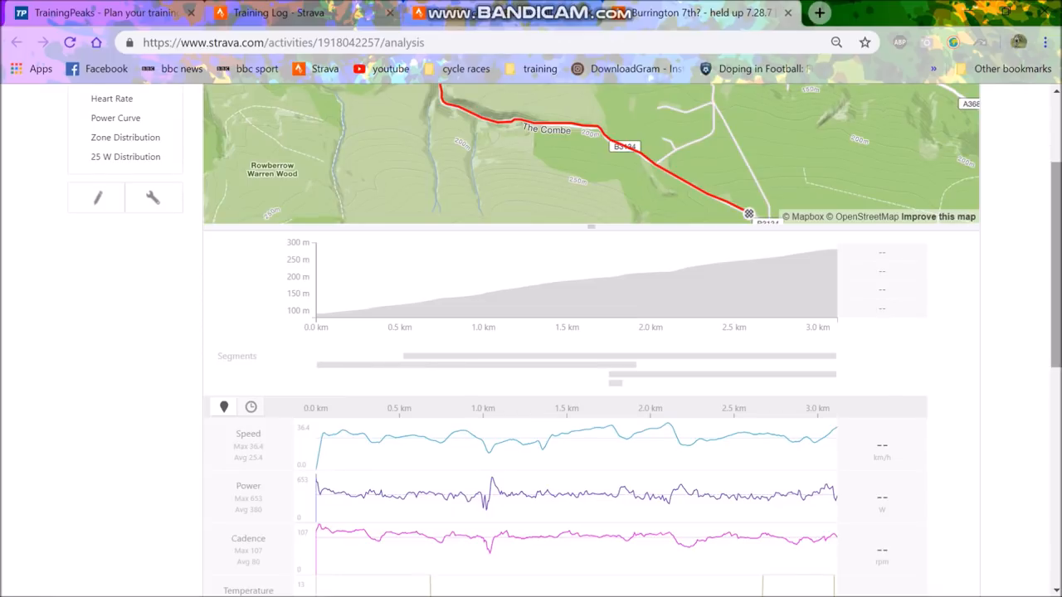
{"action": "scroll", "scroll_direction": "down", "scroll_amount": 3}
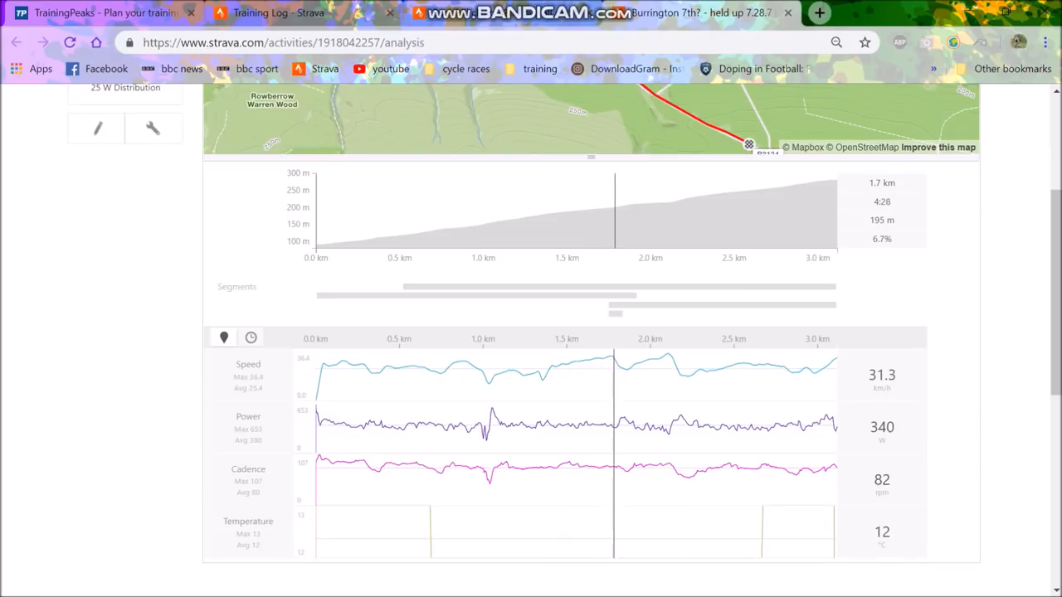
{"action": "scroll", "scroll_direction": "down", "scroll_amount": 3}
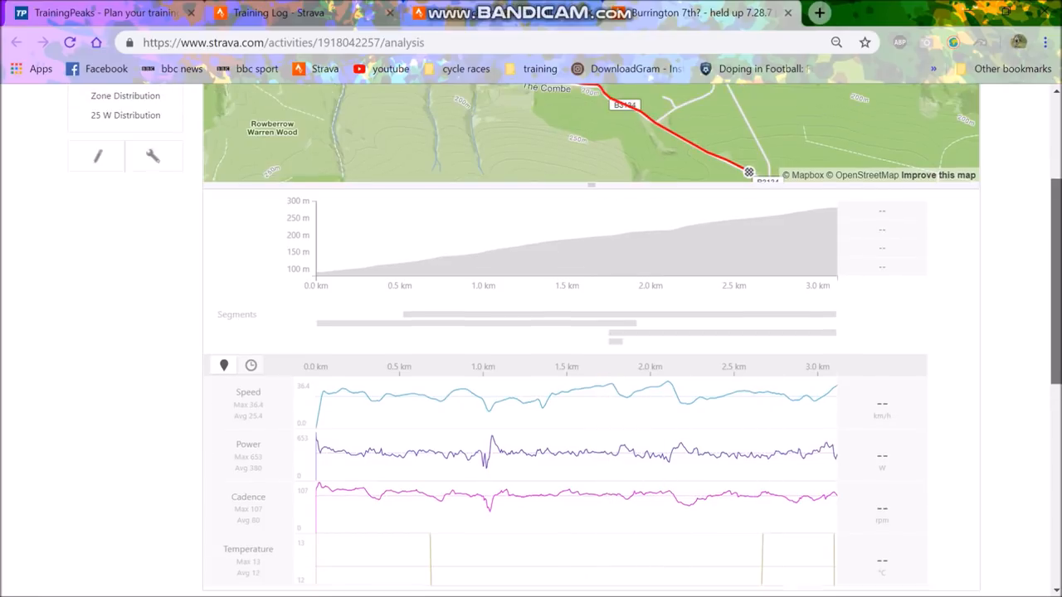
{"action": "left_click", "coordinate": [116, 279]}
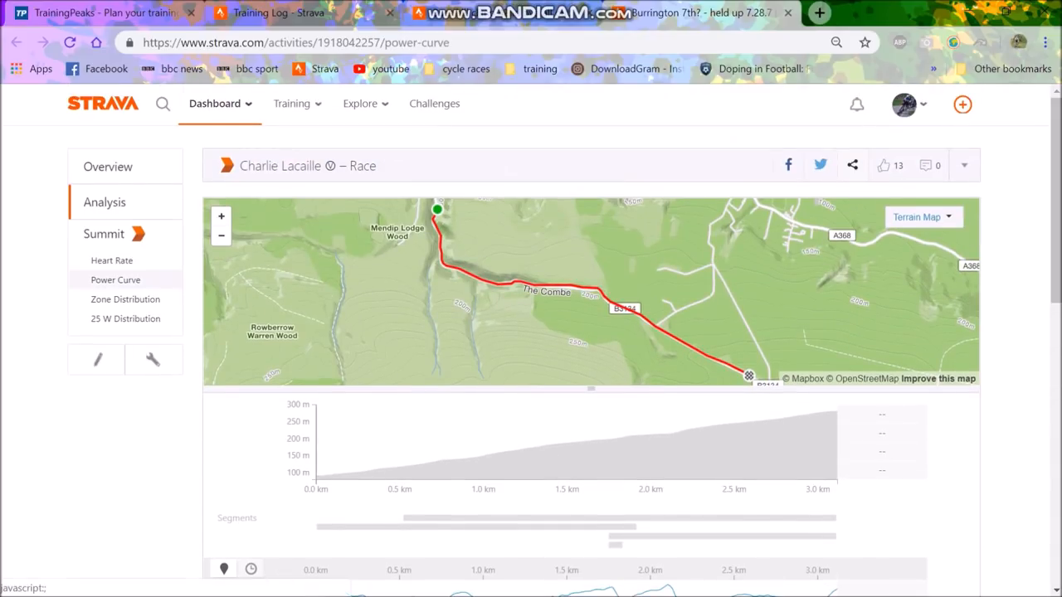
Step: Read the power curve (385 W at 3:30), revisit the overview, and show one climb section's analysis
{"action": "scroll", "scroll_direction": "down", "scroll_amount": 3}
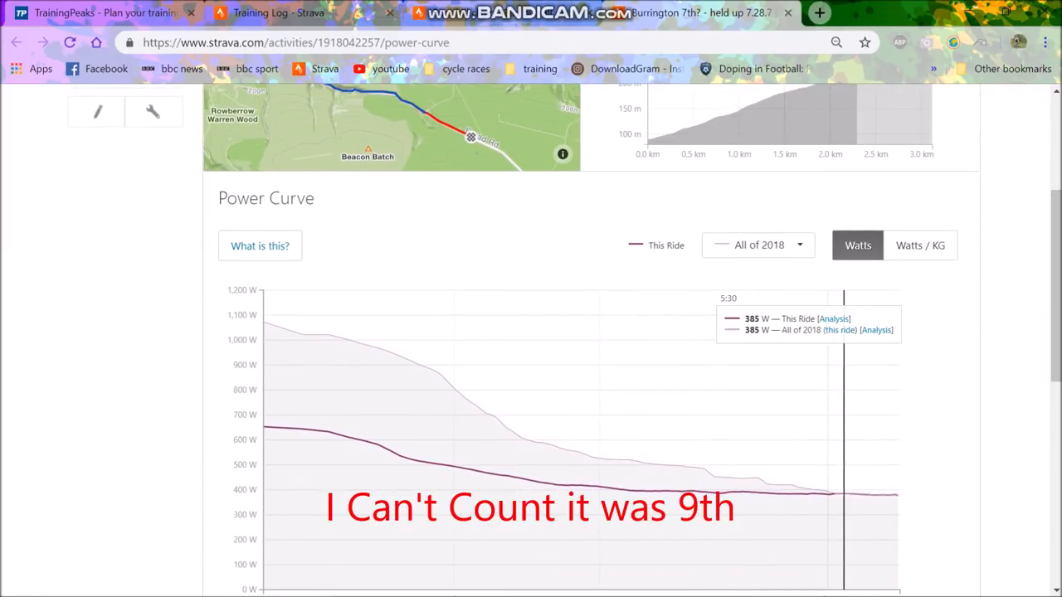
{"action": "scroll", "scroll_direction": "up", "scroll_amount": 3}
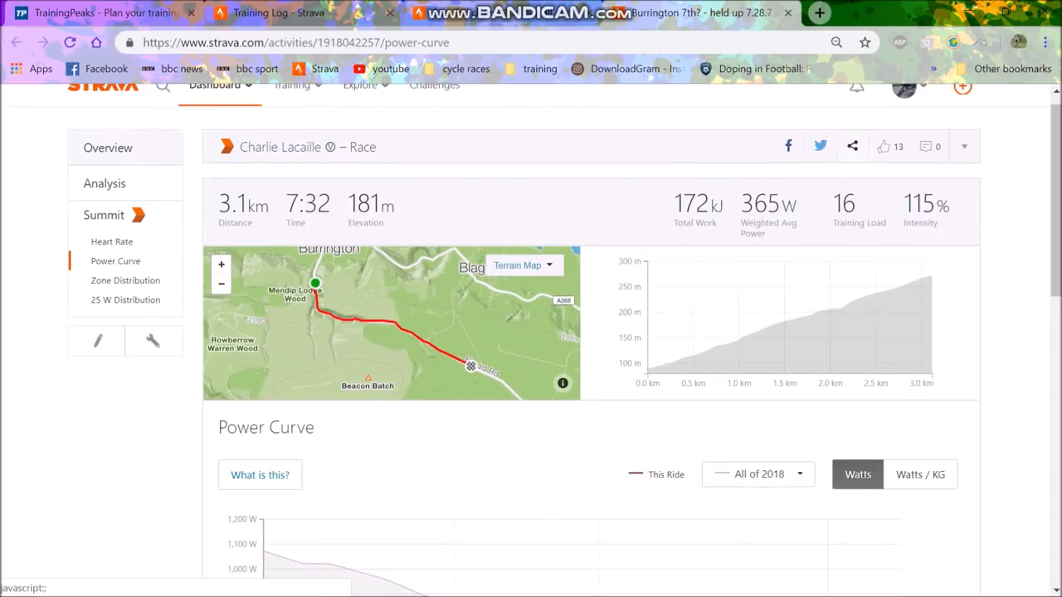
{"action": "left_click", "coordinate": [107, 148]}
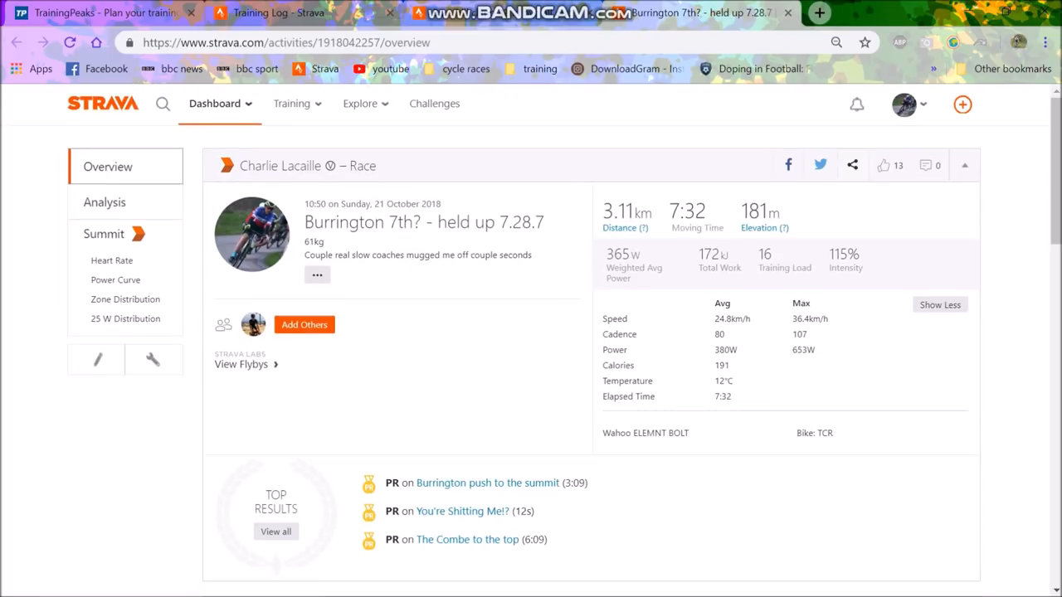
{"action": "left_click", "coordinate": [103, 202]}
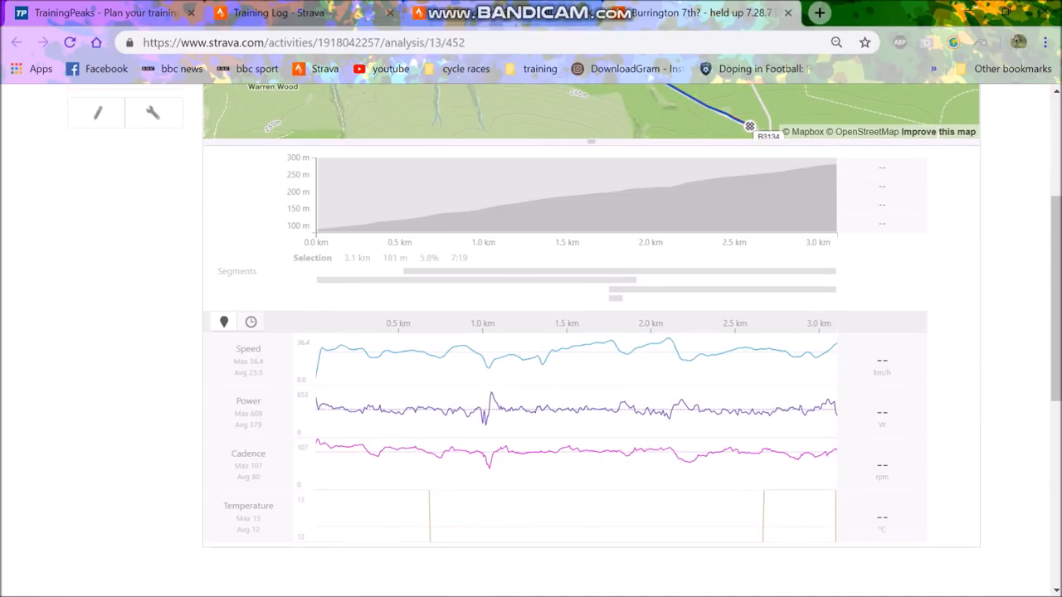
{"action": "mouse_move", "coordinate": [365, 196]}
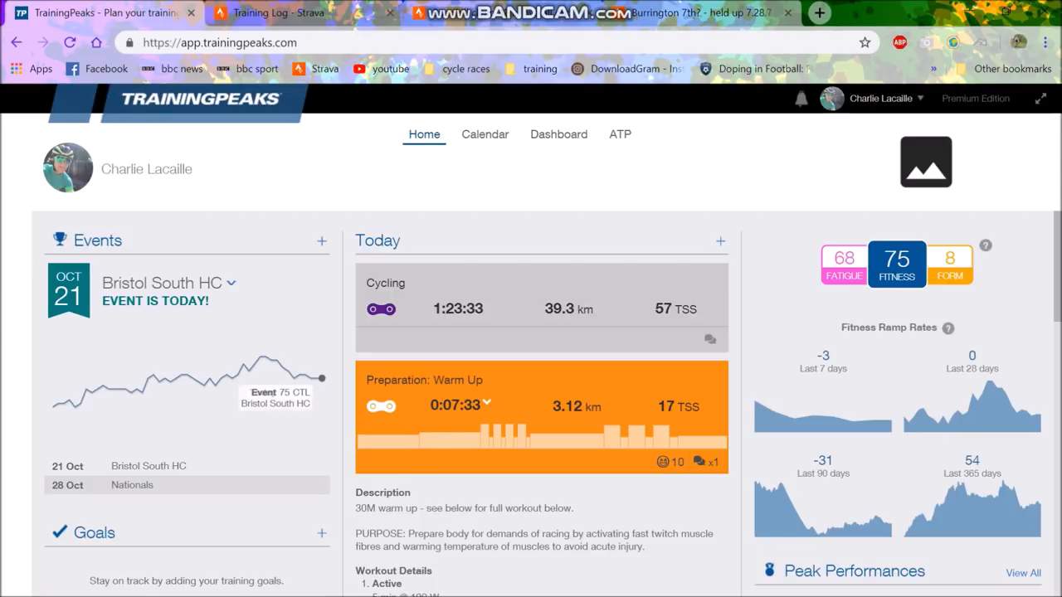
Step: Check the home fitness chart and Nationals event details, then bring up the October 2018 calendar
{"action": "left_click", "coordinate": [485, 133]}
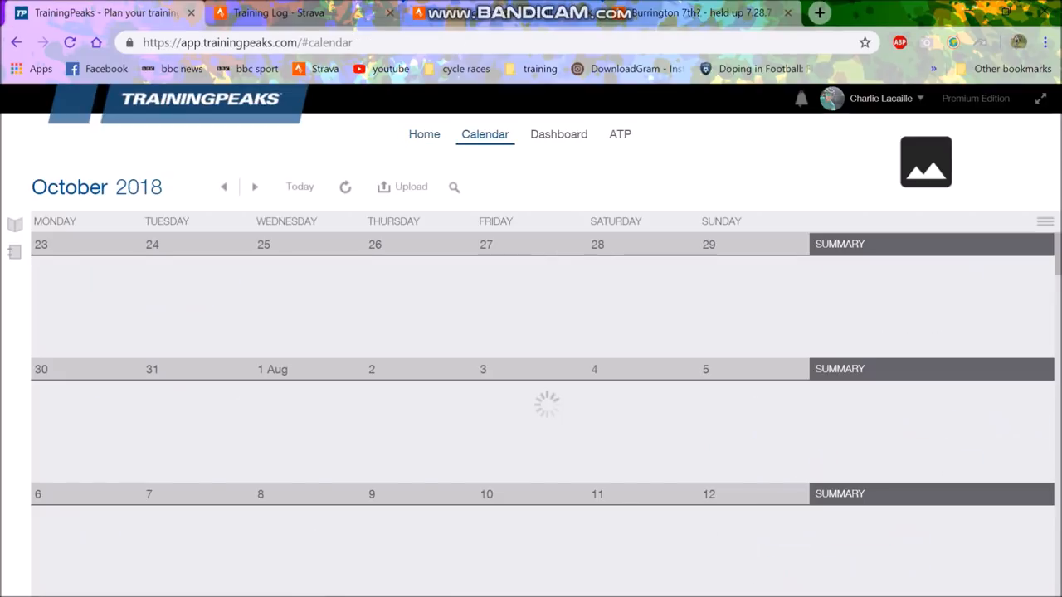
{"action": "left_click", "coordinate": [425, 132]}
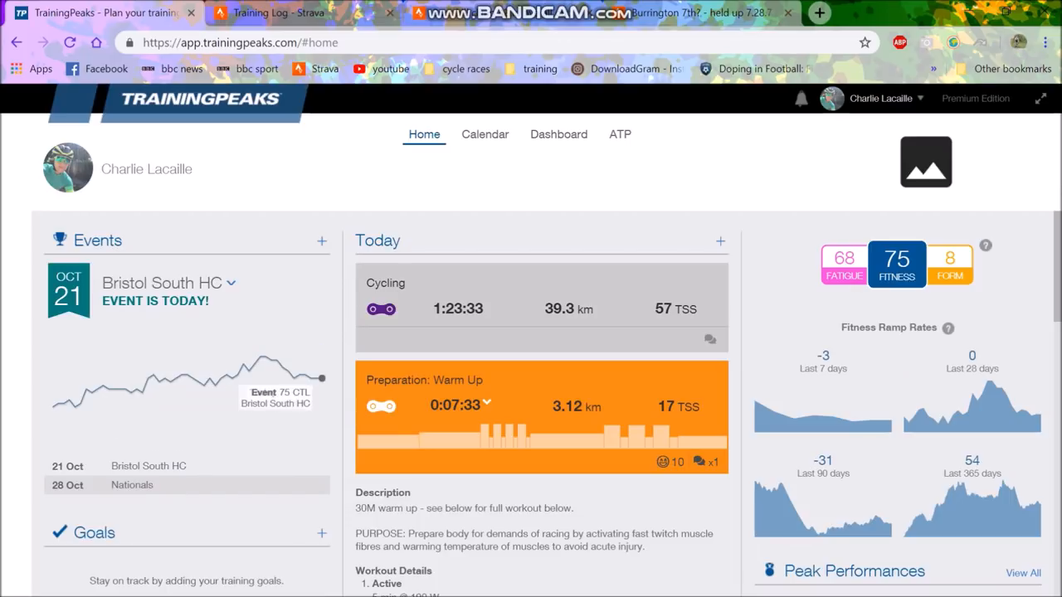
{"action": "mouse_move", "coordinate": [322, 378]}
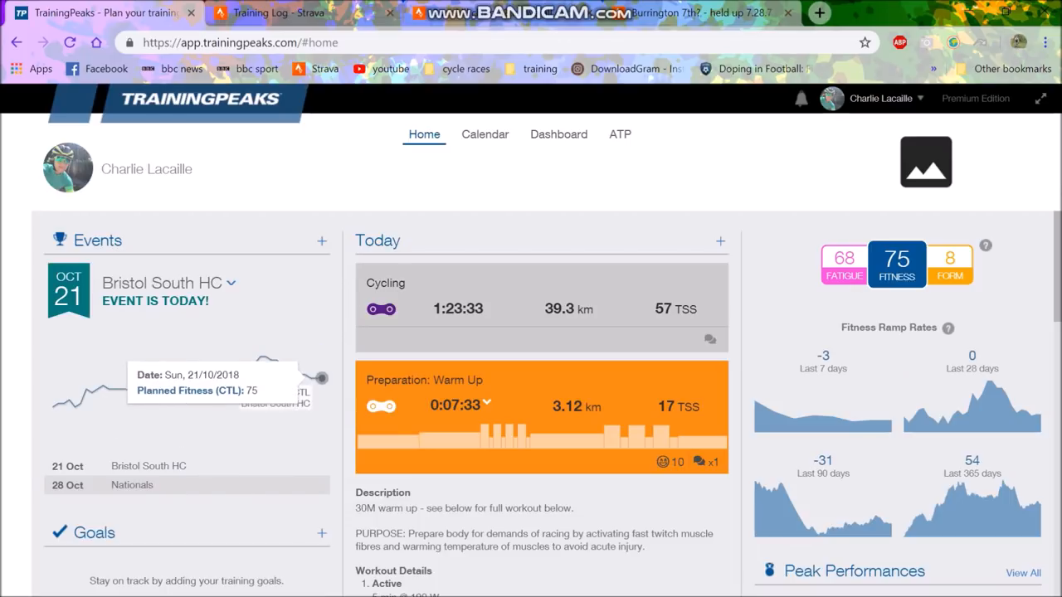
{"action": "left_click", "coordinate": [131, 484]}
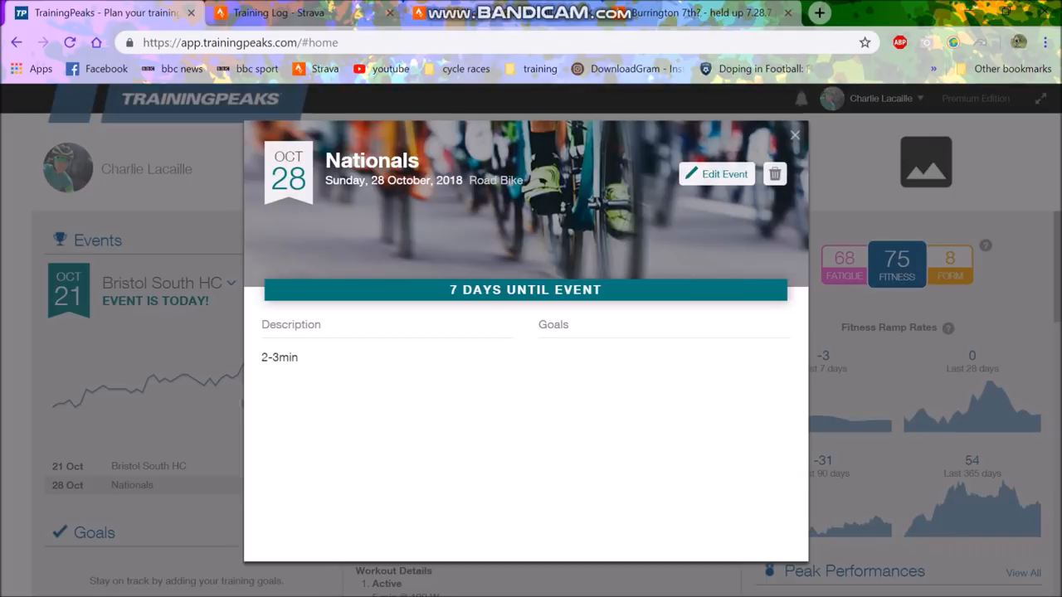
{"action": "left_click", "coordinate": [793, 134]}
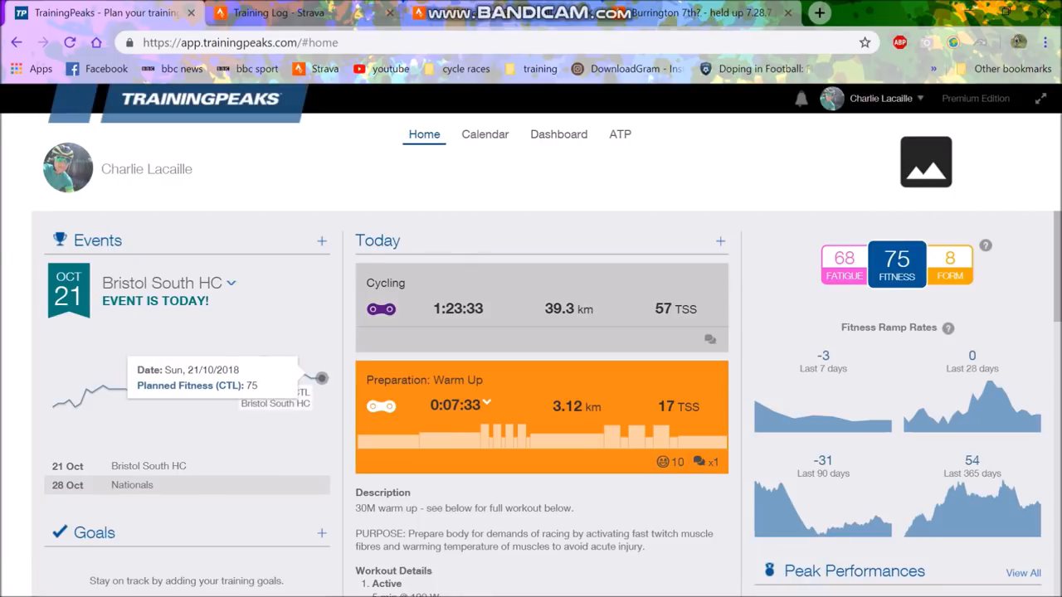
{"action": "mouse_move", "coordinate": [305, 375]}
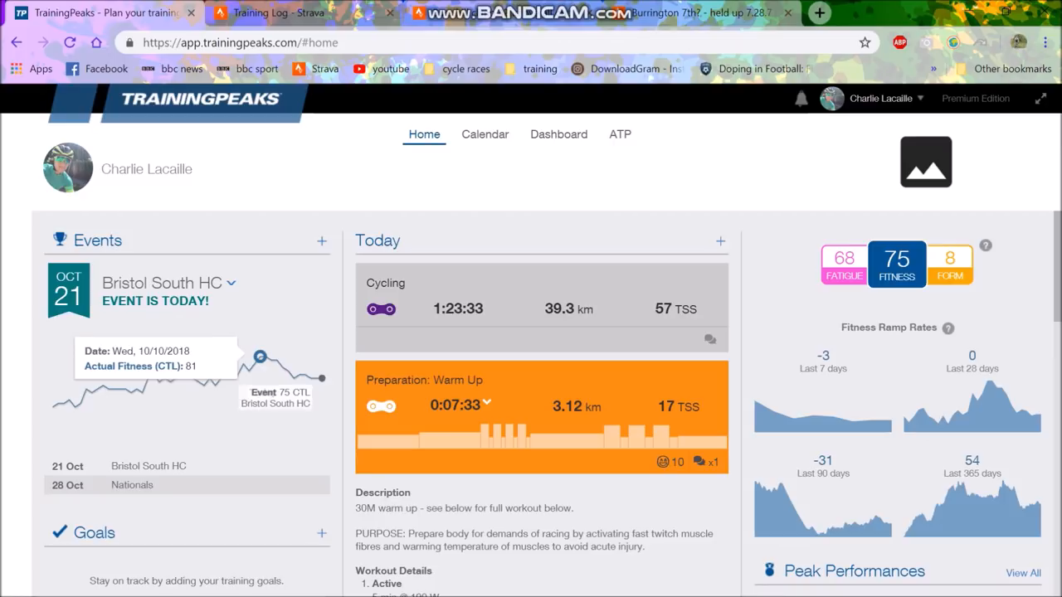
{"action": "mouse_move", "coordinate": [282, 367]}
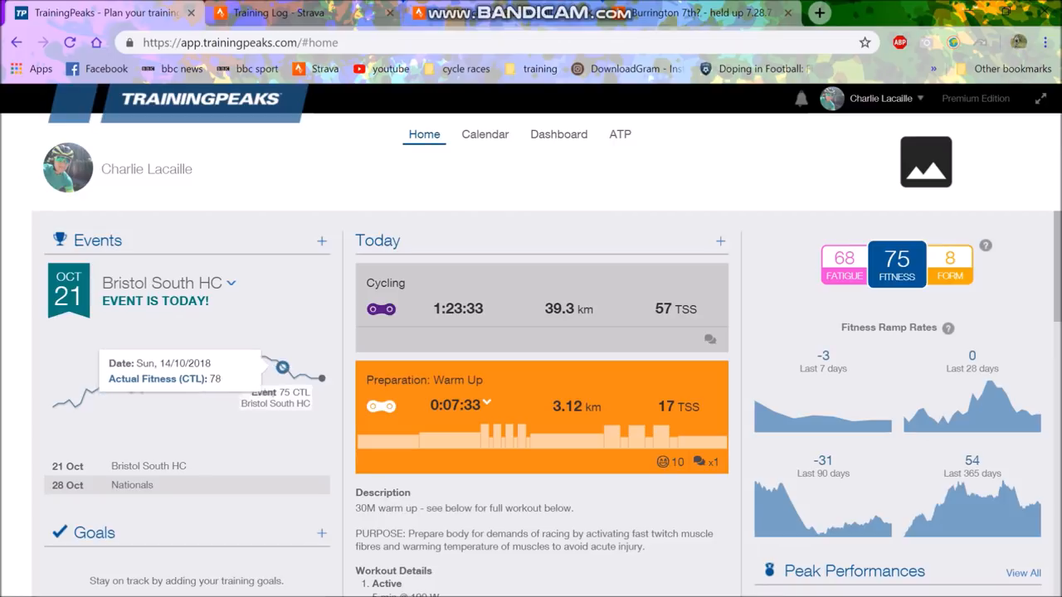
{"action": "mouse_move", "coordinate": [274, 365]}
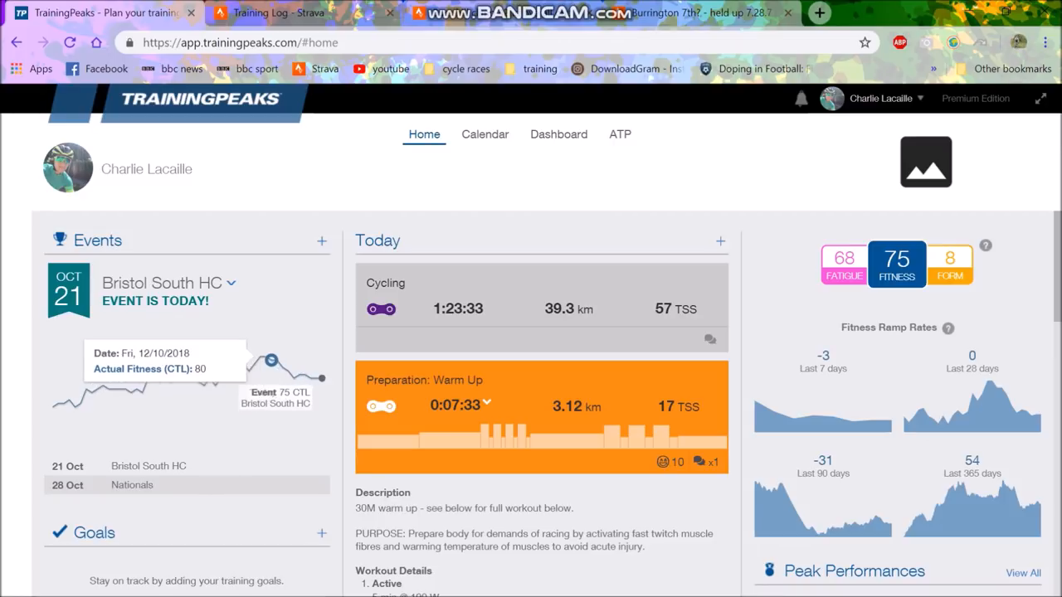
{"action": "mouse_move", "coordinate": [322, 379]}
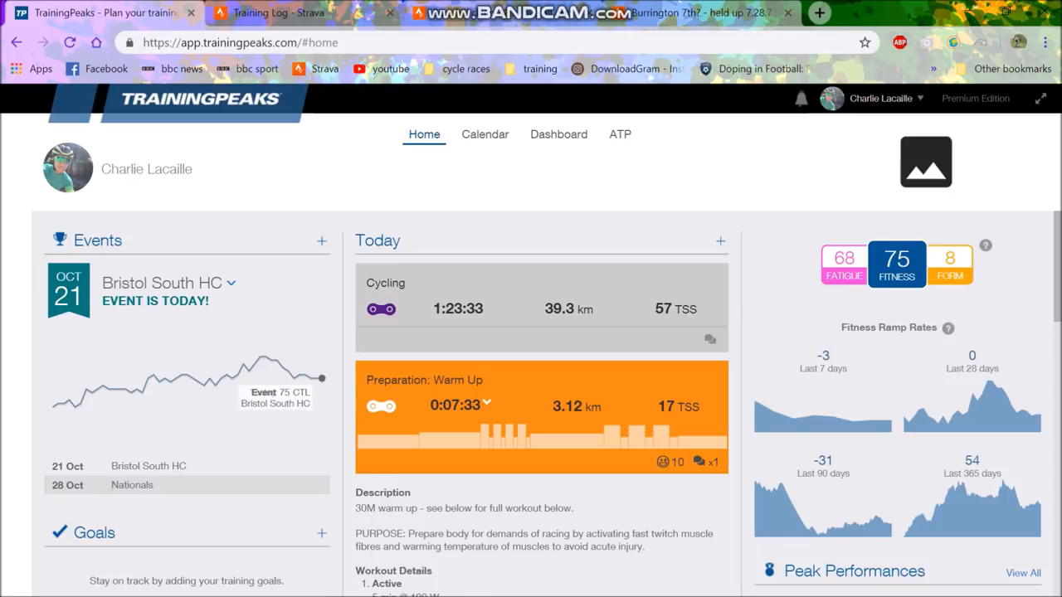
{"action": "left_click", "coordinate": [484, 133]}
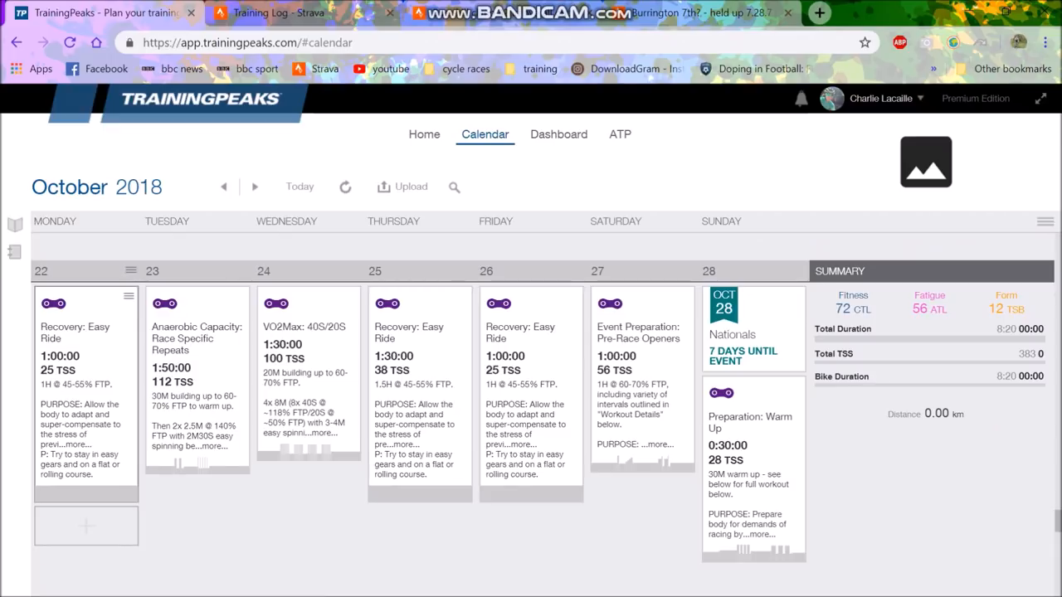
Step: View Wednesday 24 October's VO2Max 40S/20S workout: 1:30:00, 100 TSS and interval description
{"action": "left_click", "coordinate": [196, 332]}
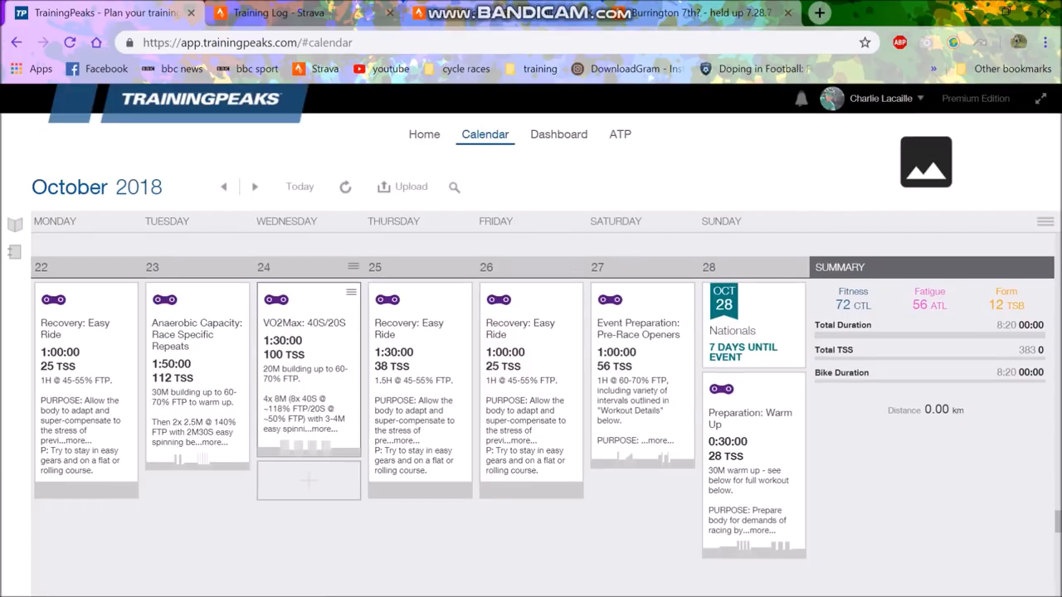
{"action": "left_click", "coordinate": [307, 340]}
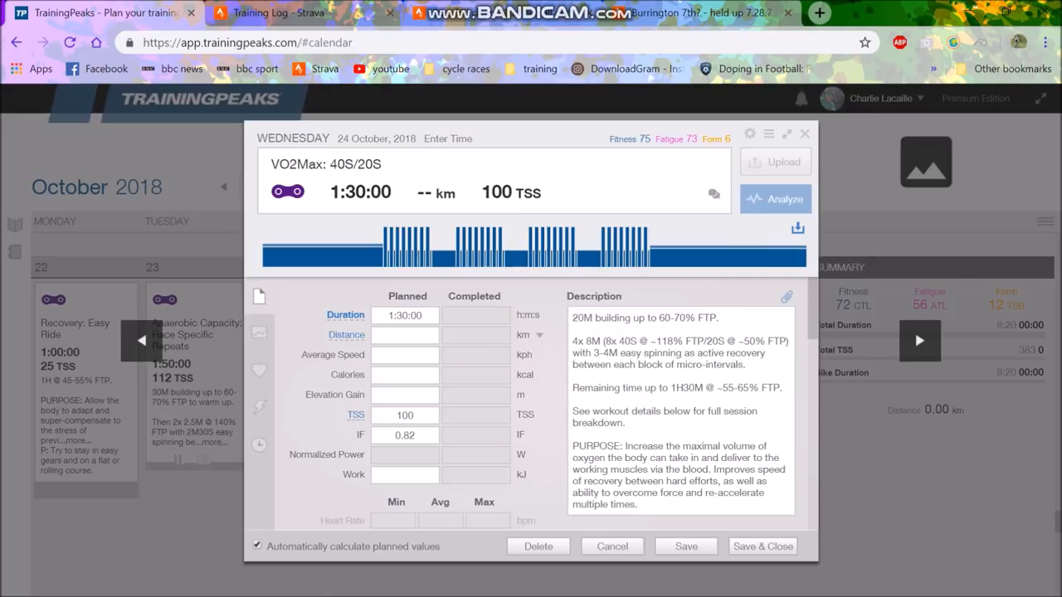
{"action": "mouse_move", "coordinate": [551, 236]}
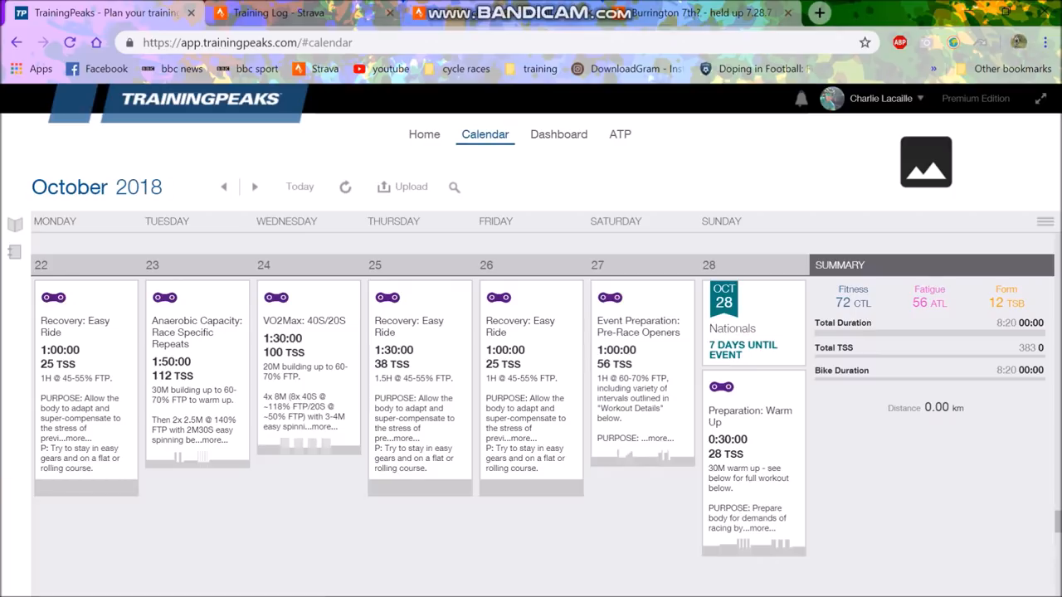
Step: Switch back to the Strava race tabs, landing on the earlier race's section analysis
{"action": "left_click", "coordinate": [273, 13]}
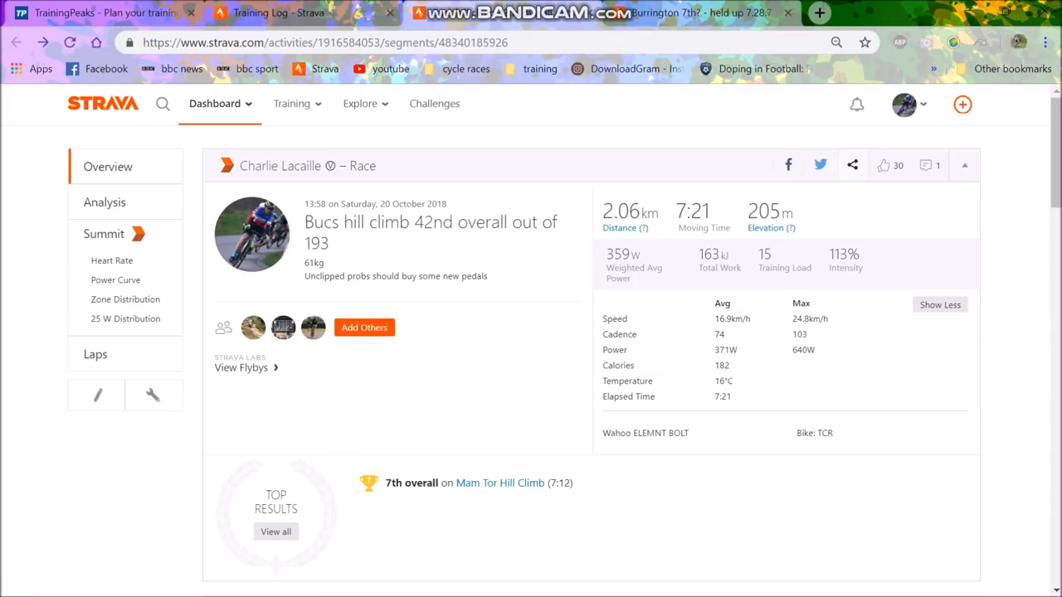
{"action": "left_click", "coordinate": [104, 202]}
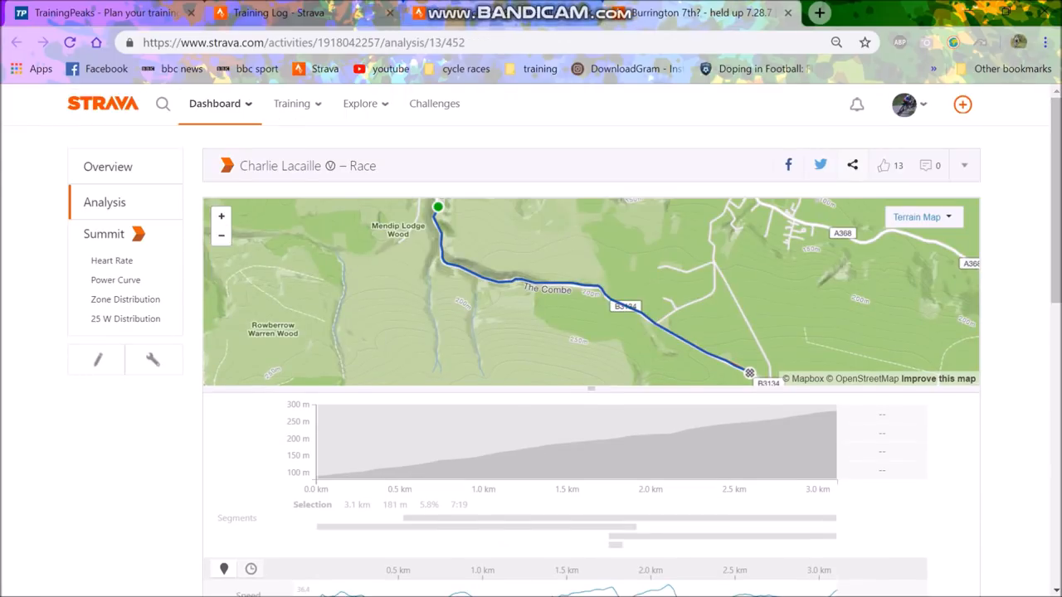